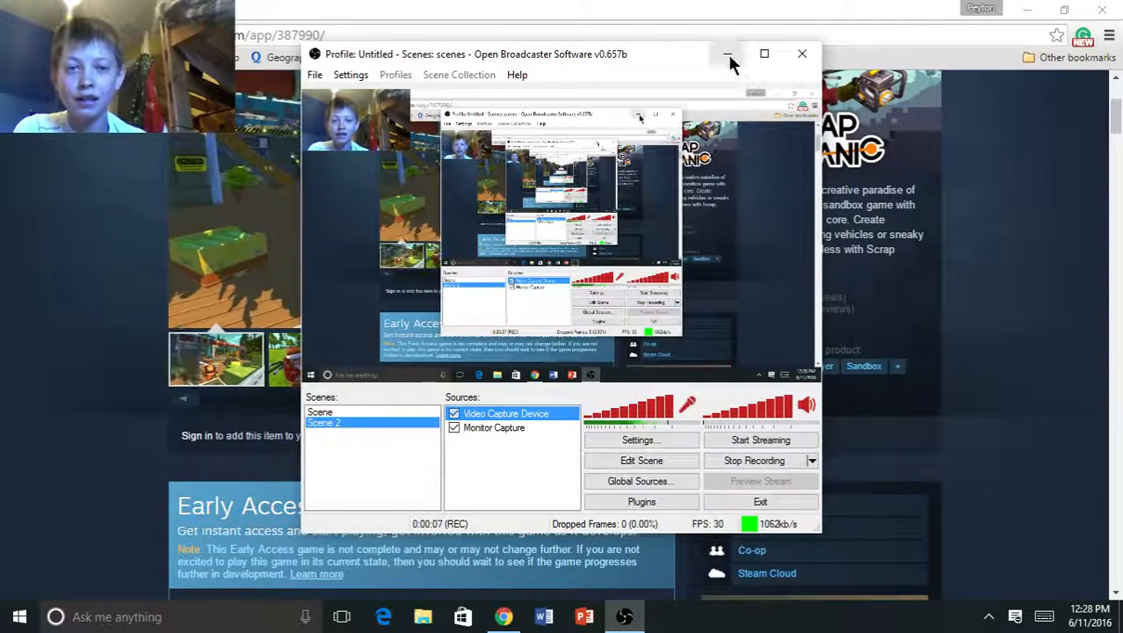
Step: Minimize the OBS window so the Scrap Mechanic store page shows while recording
click(728, 54)
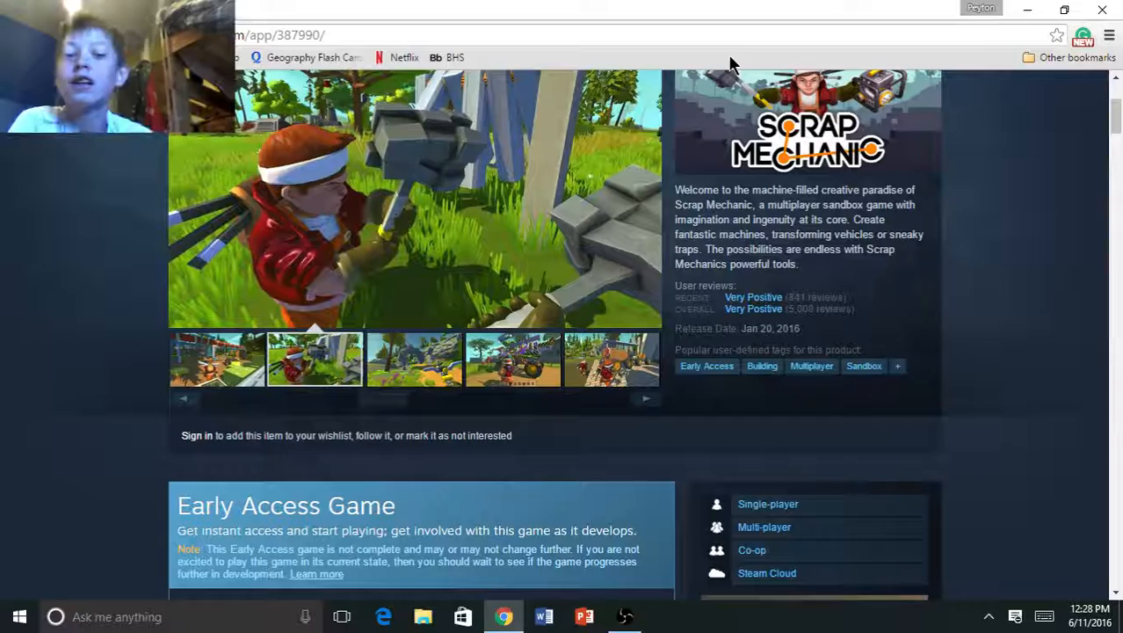
Step: Browse the Scrap Mechanic screenshots, then scroll back up to start loading another site
click(624, 616)
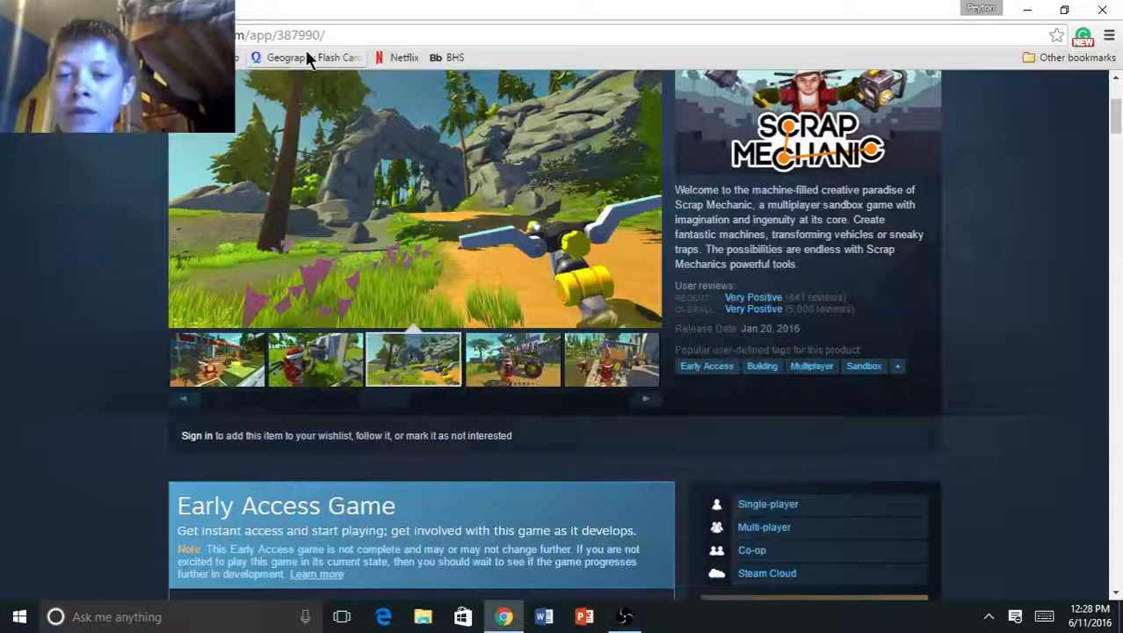
scroll(up, 3)
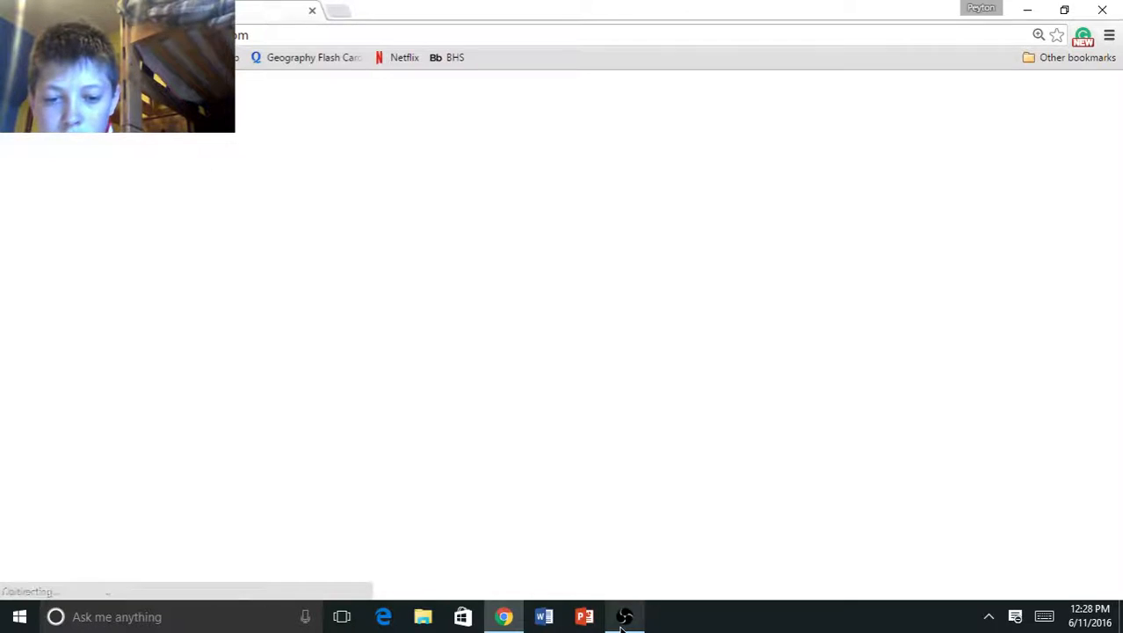
Step: Open the Airsoft Airway channel from YouTube's guide menu, then restore OBS from the taskbar
click(624, 617)
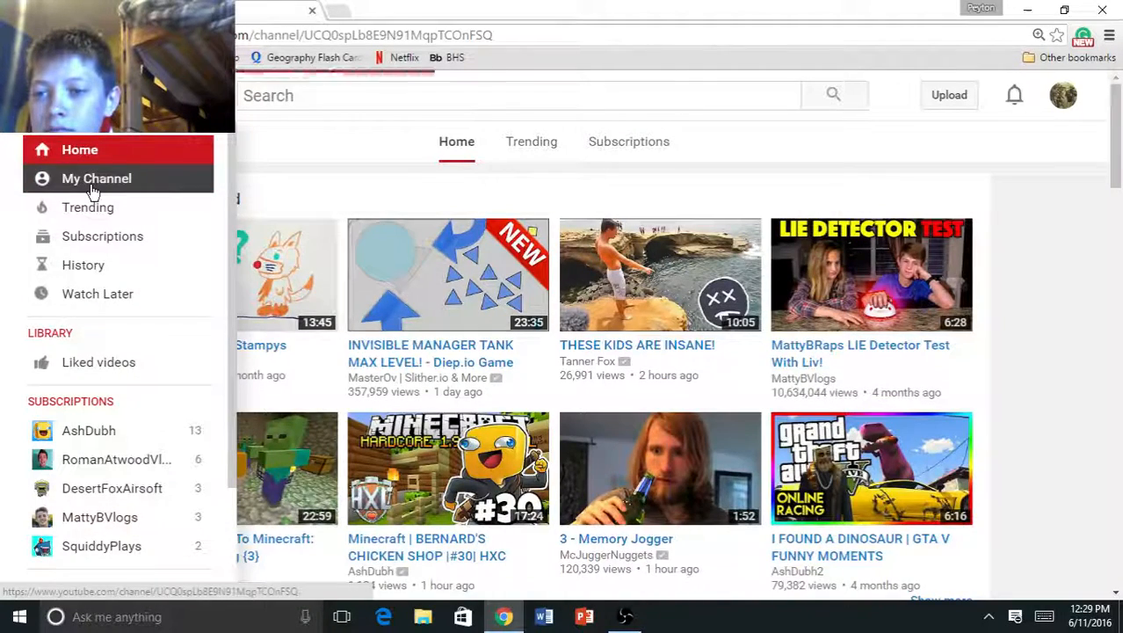
click(97, 178)
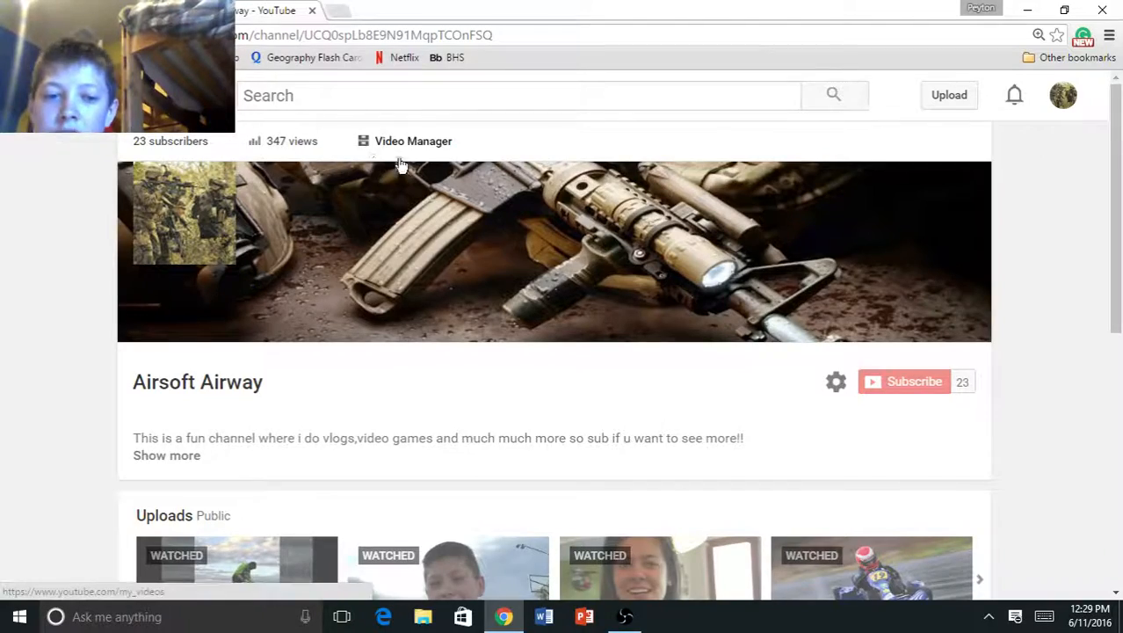
scroll(down, 3)
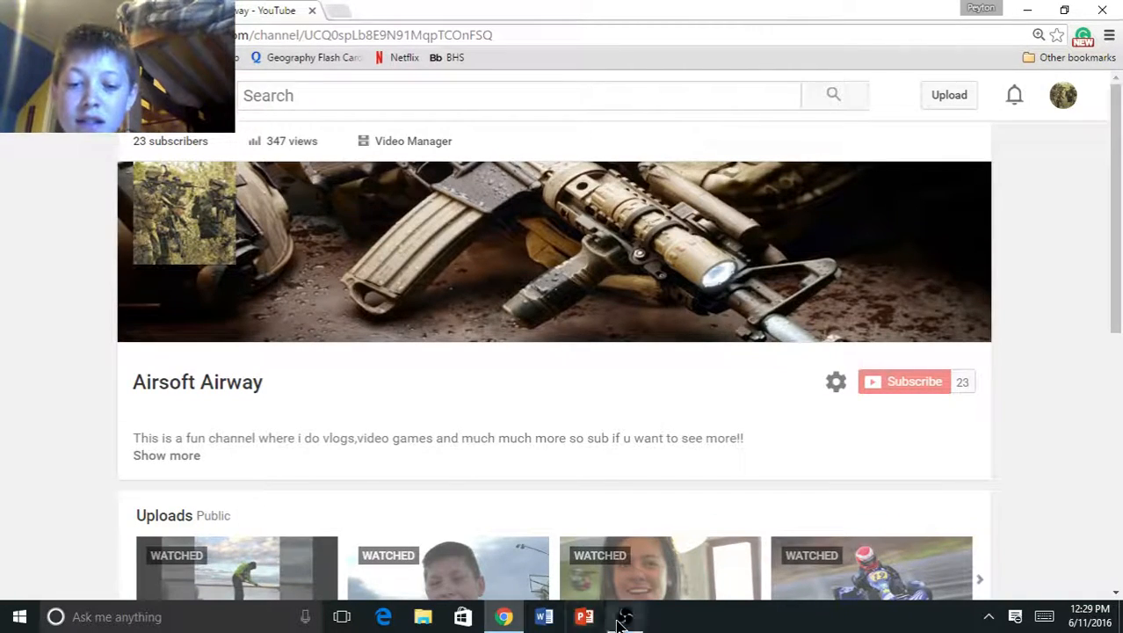
click(624, 616)
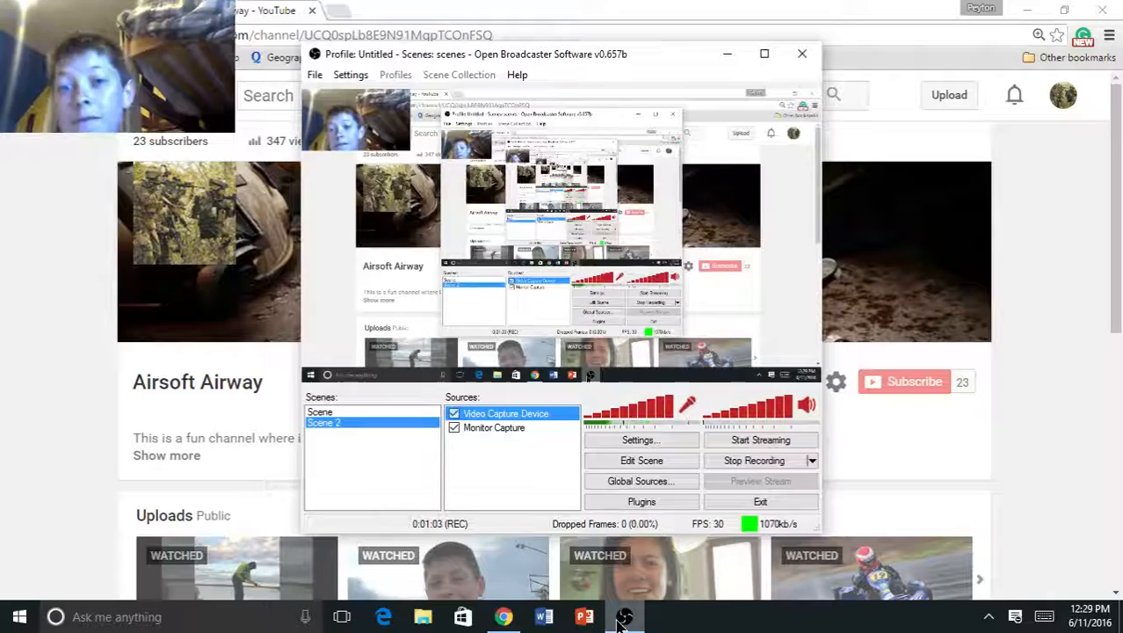